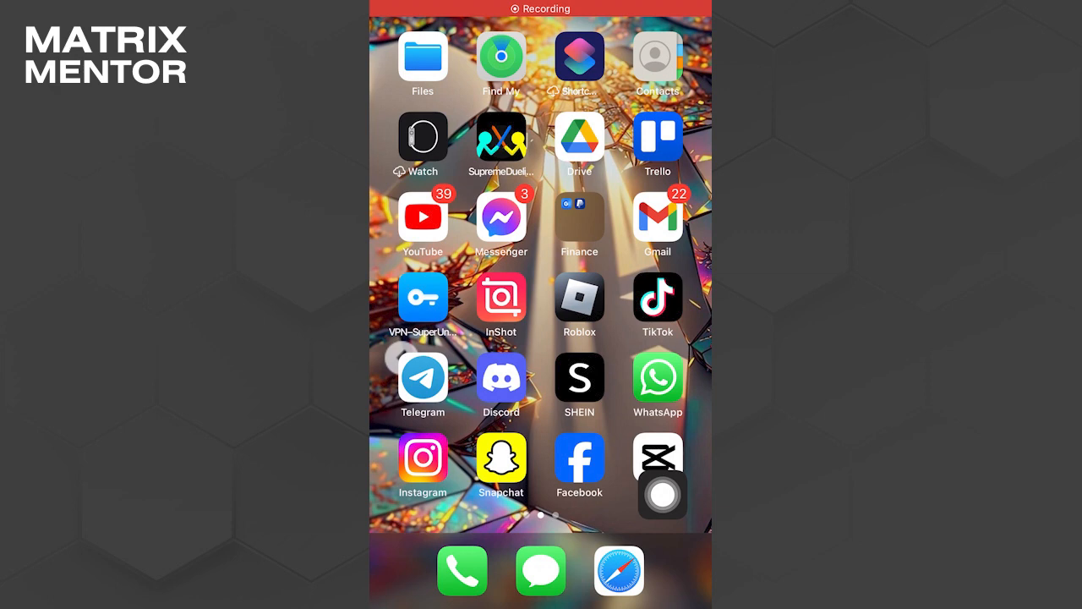
Step: Launch CapCut from the iPhone home screen and start a new project
{"action": "left_click", "coordinate": [657, 461]}
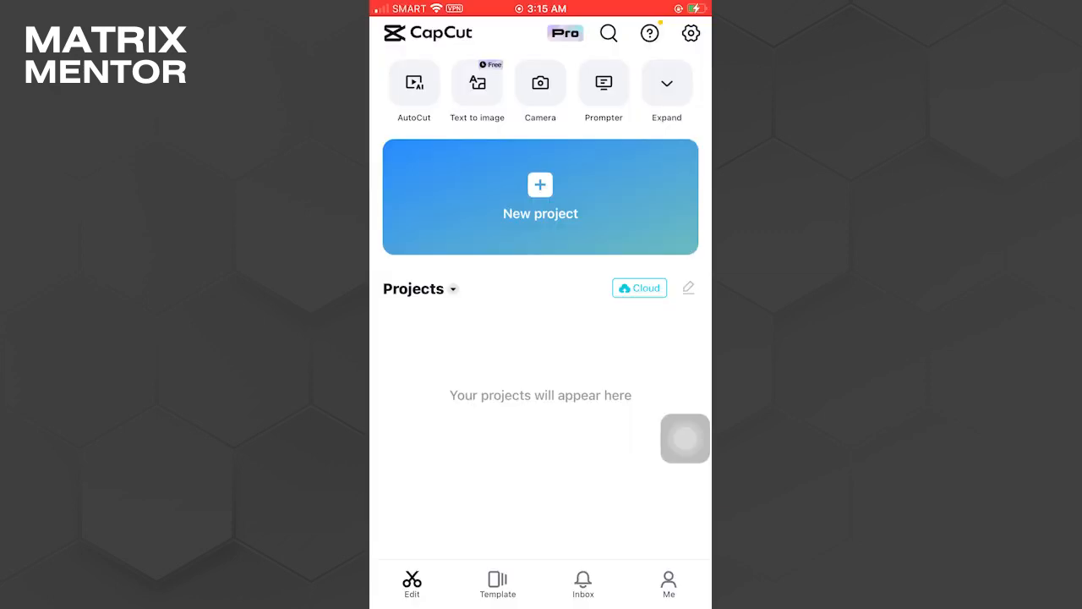
{"action": "left_click", "coordinate": [540, 197]}
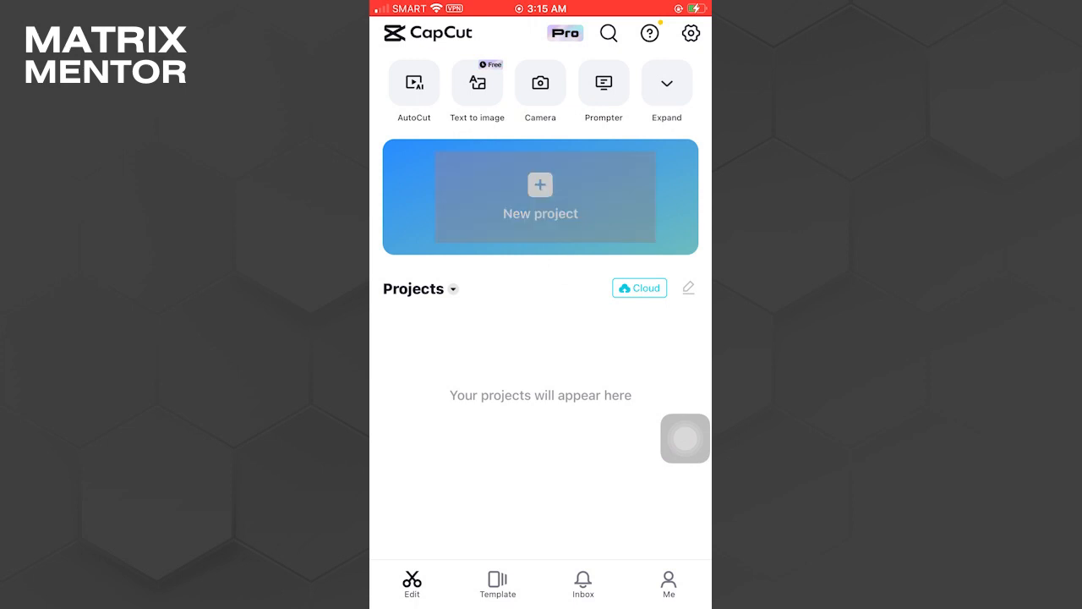
Step: Add the Grimace shake video to a new project and open its Remove background options
{"action": "left_click", "coordinate": [540, 198]}
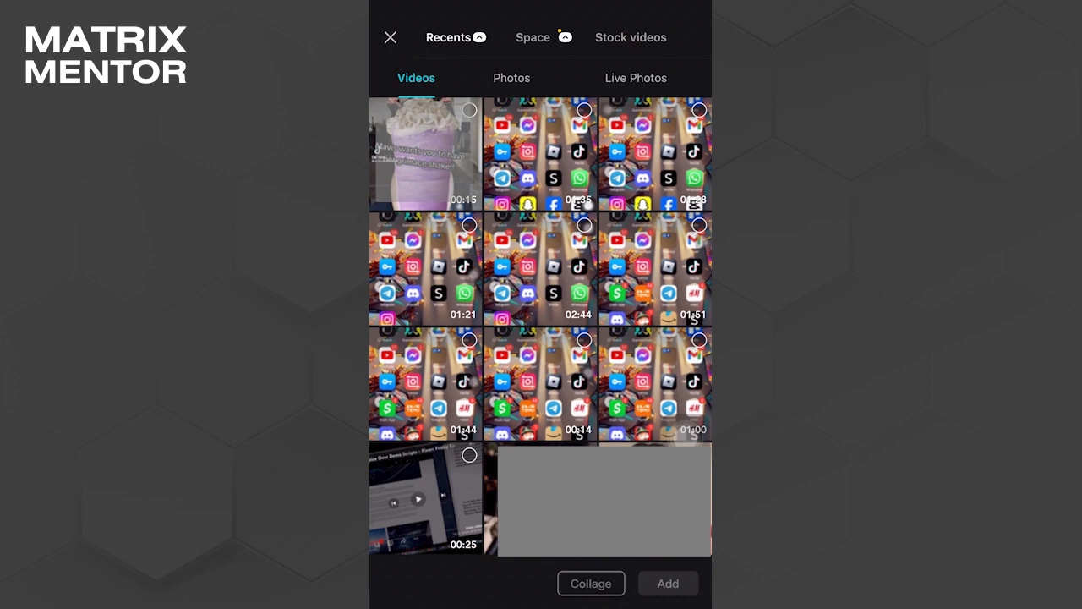
{"action": "left_click", "coordinate": [423, 152]}
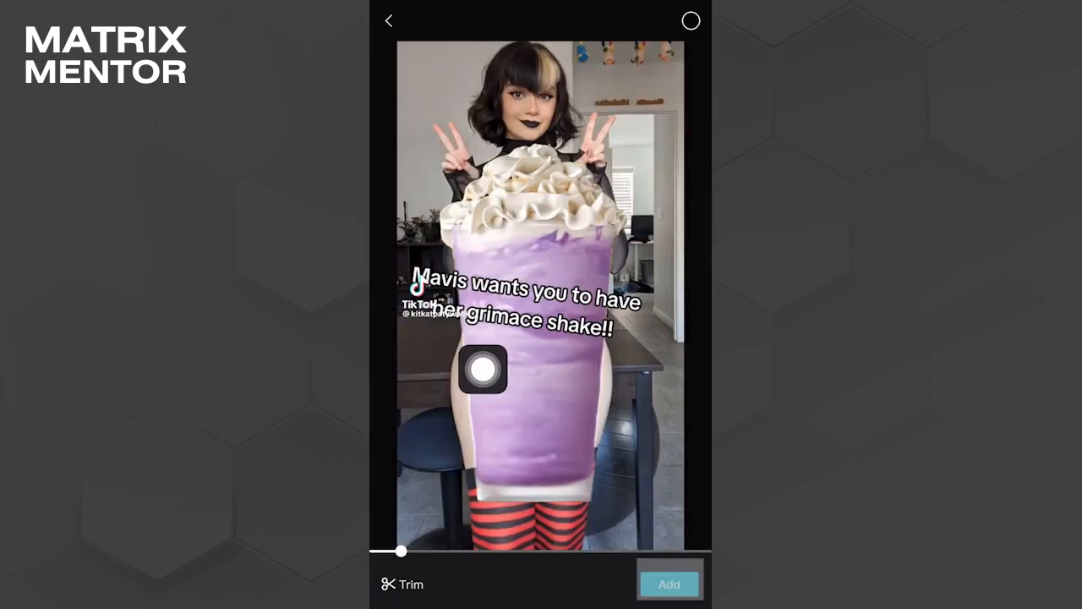
{"action": "left_click", "coordinate": [669, 584]}
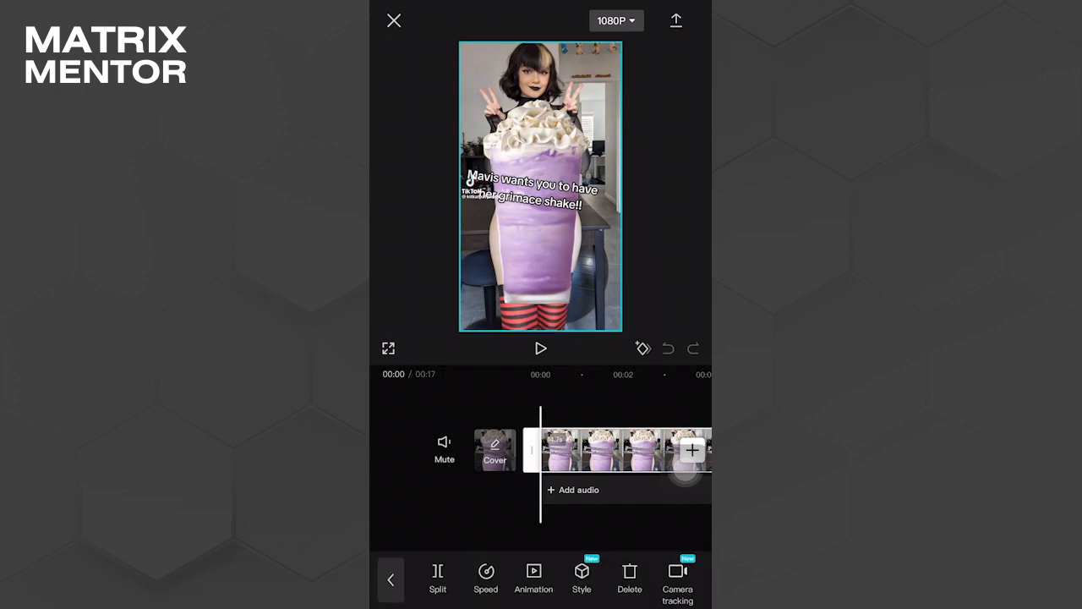
{"action": "left_click", "coordinate": [390, 579]}
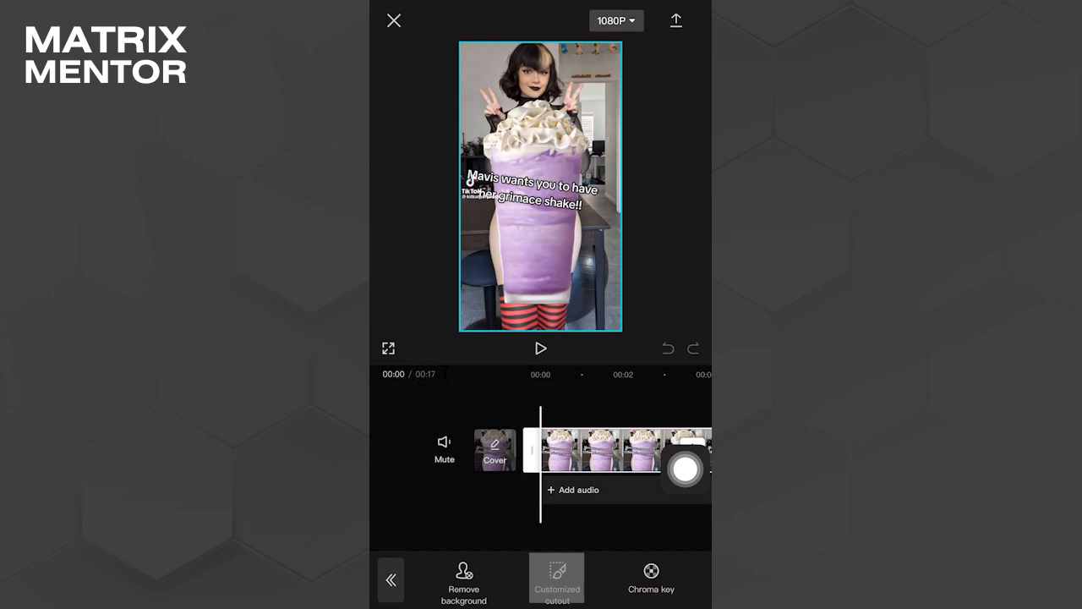
Step: In Customized cutout, set brush size 32, paint over the shake, then switch to Wipe
{"action": "left_click", "coordinate": [556, 578]}
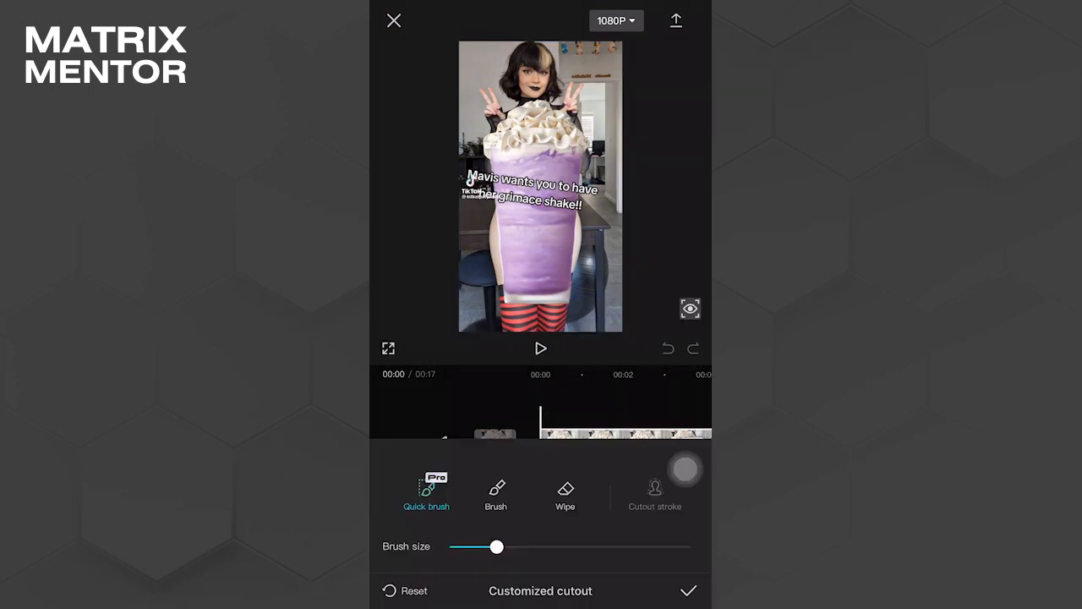
{"action": "left_click_drag", "start_coordinate": [496, 547], "coordinate": [526, 547]}
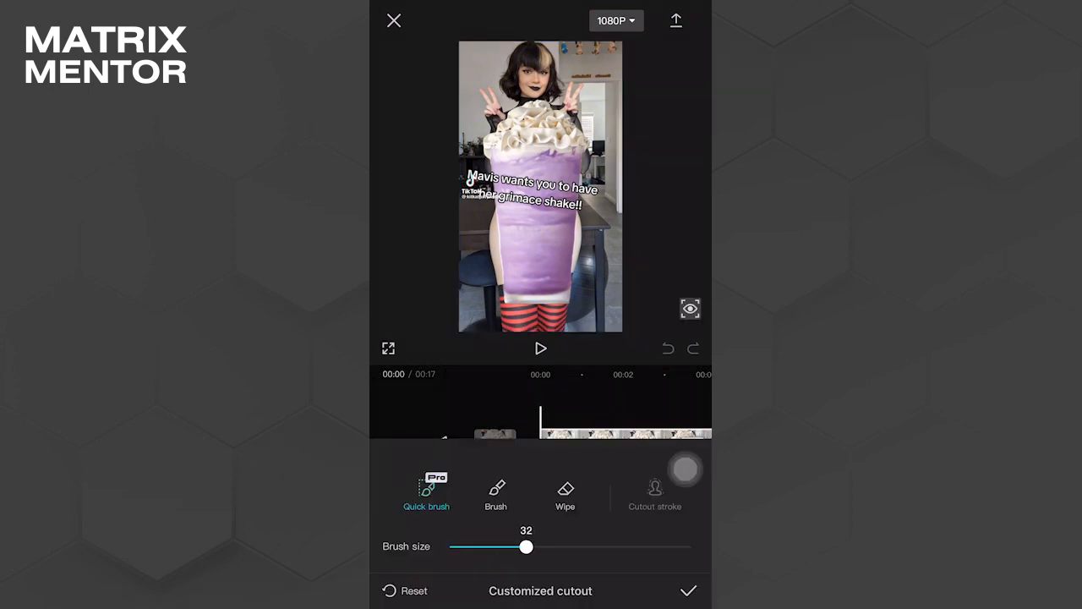
{"action": "left_click", "coordinate": [496, 495]}
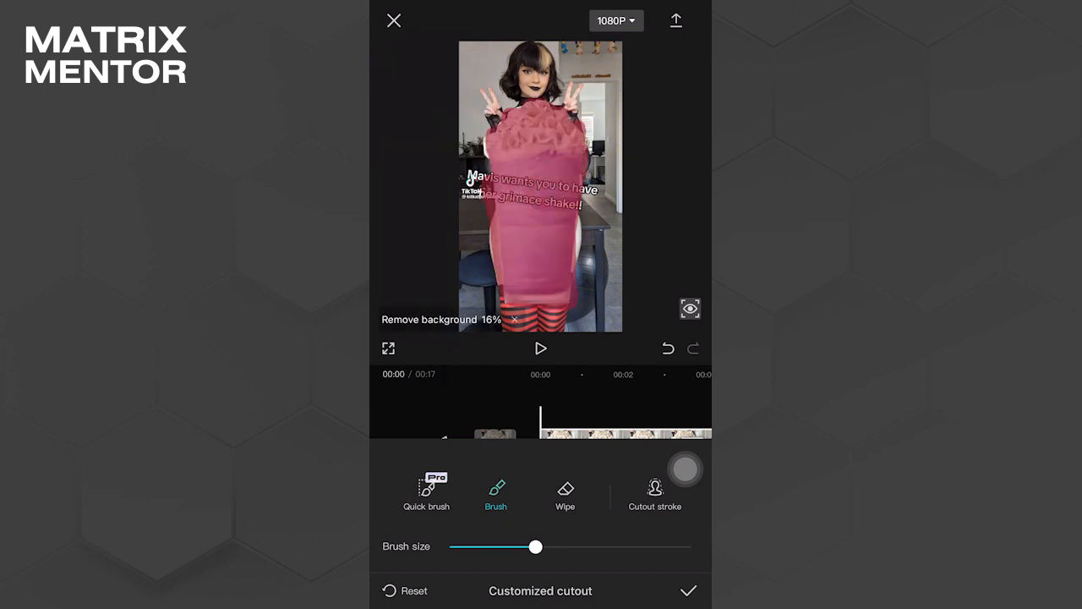
{"action": "left_click", "coordinate": [565, 490]}
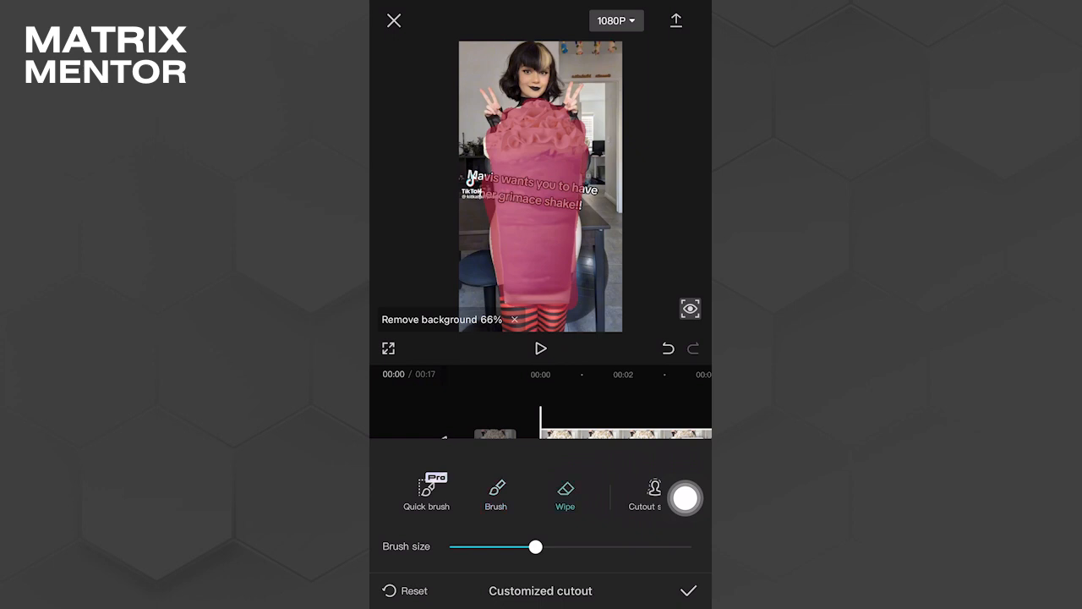